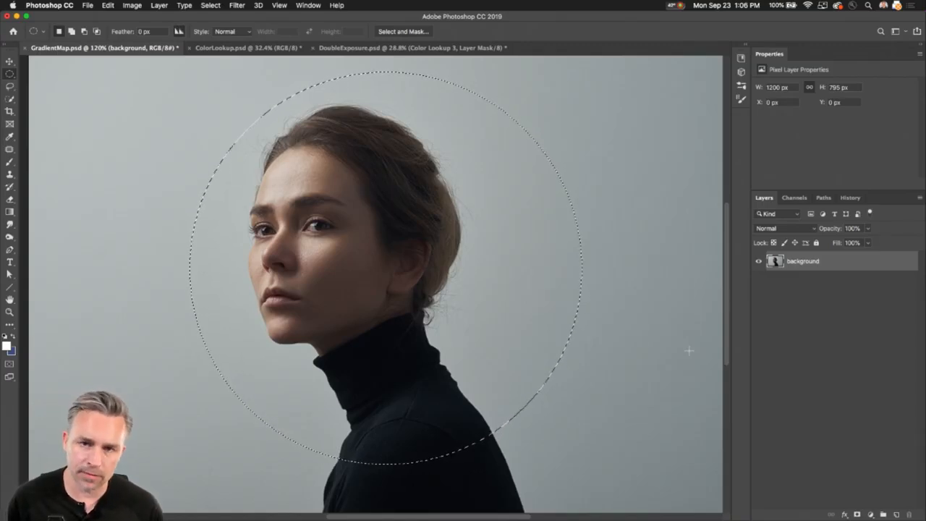
Bring up the adjustment layer list from the Layers panel for the circular selection.
{"action": "left_click", "coordinate": [857, 514]}
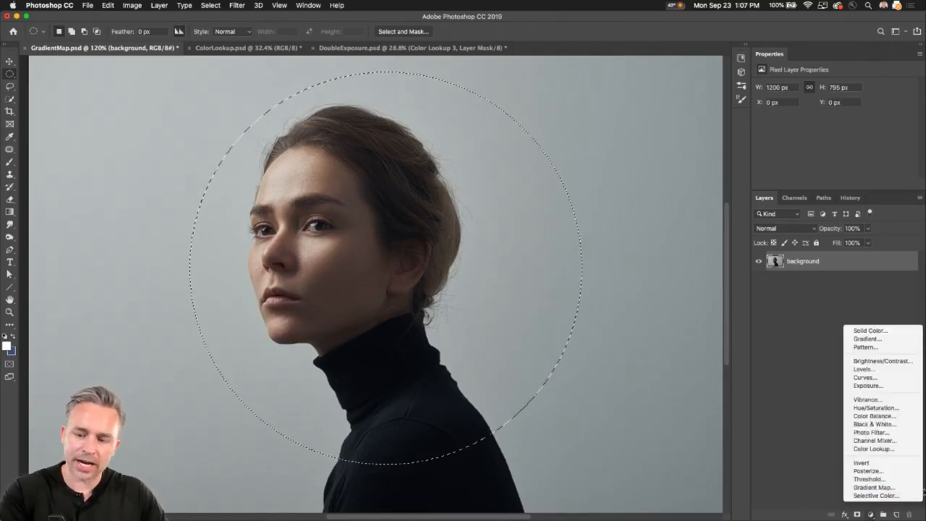
{"action": "mouse_move", "coordinate": [807, 486]}
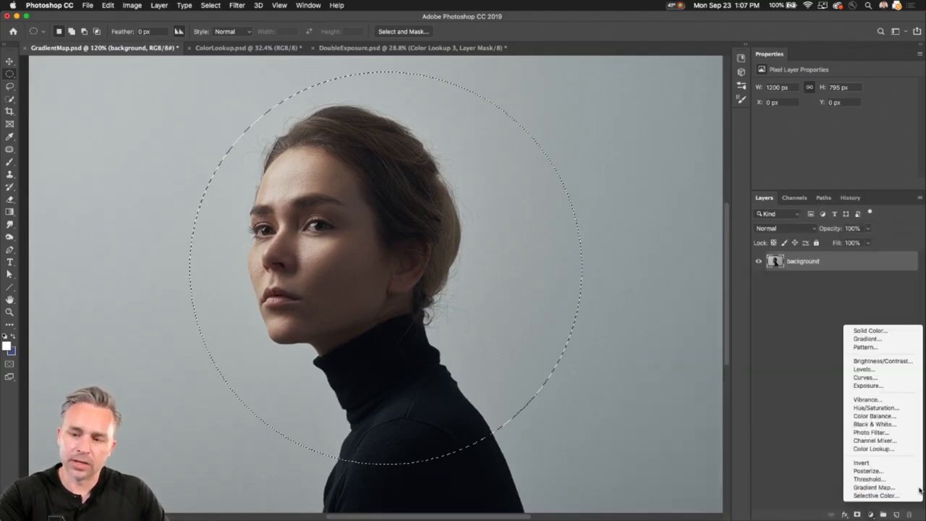
Add a Gradient Map inside the circle and give it the pink-to-purple preset gradient.
{"action": "left_click", "coordinate": [871, 486]}
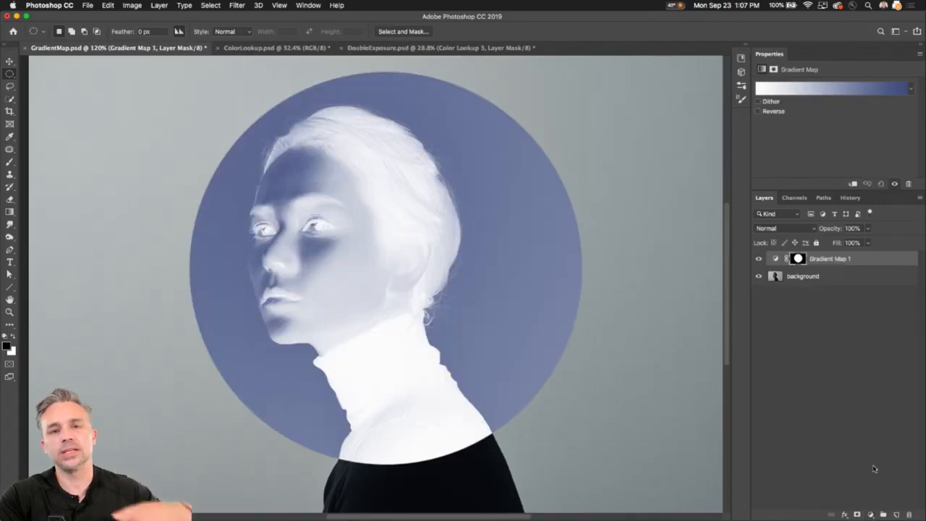
{"action": "mouse_move", "coordinate": [920, 101]}
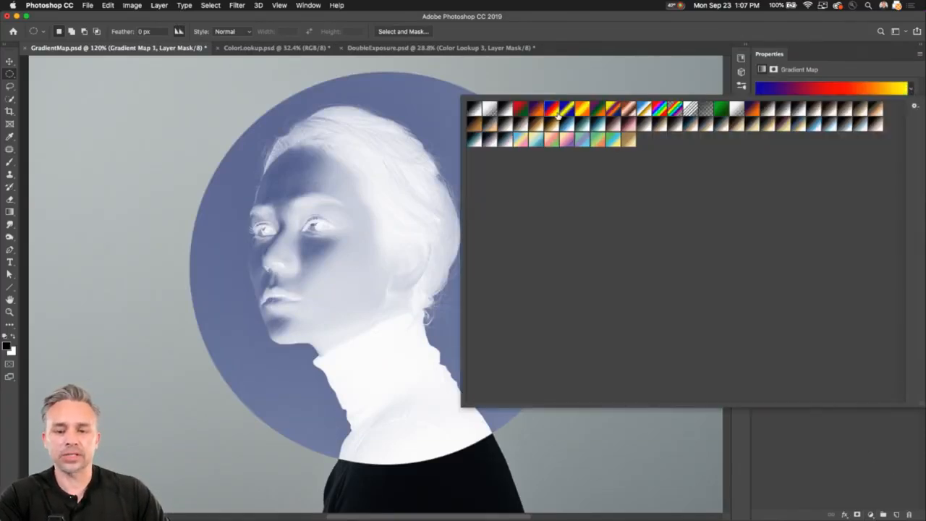
{"action": "left_click", "coordinate": [613, 107]}
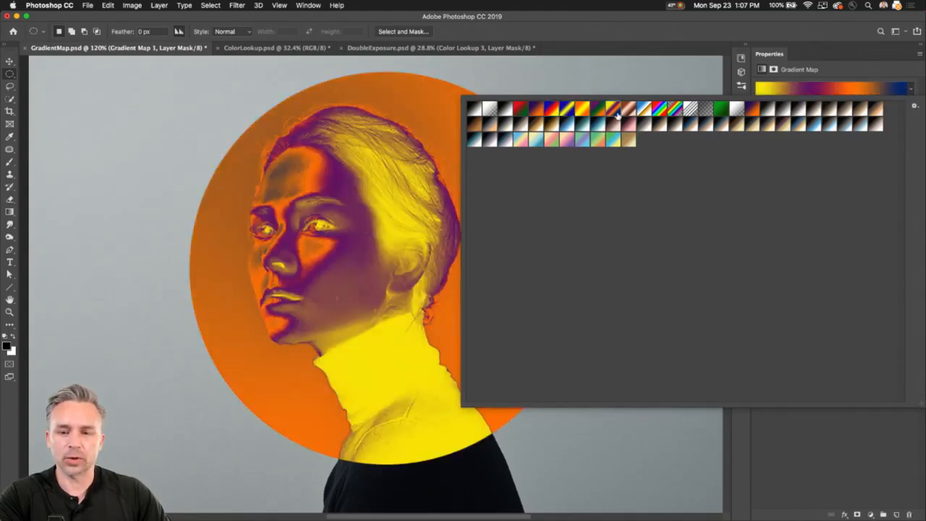
{"action": "left_click", "coordinate": [567, 139]}
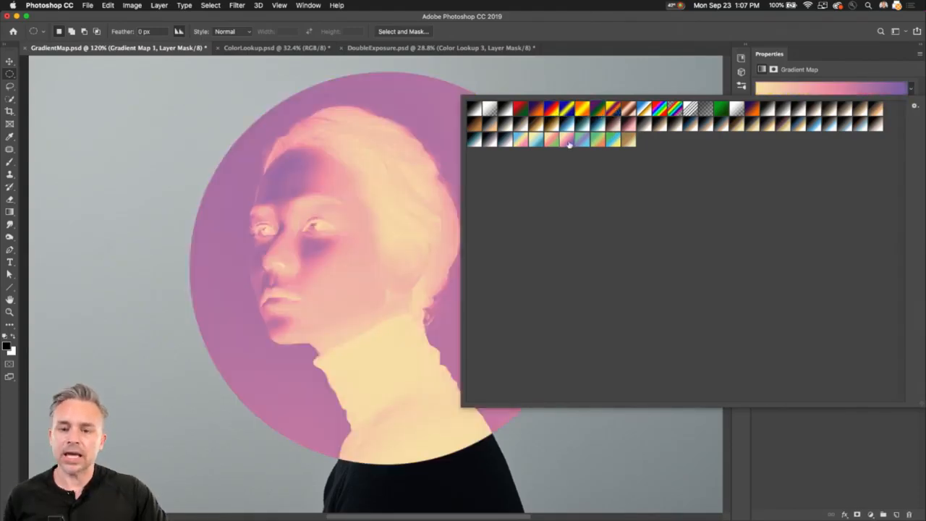
{"action": "mouse_move", "coordinate": [567, 142]}
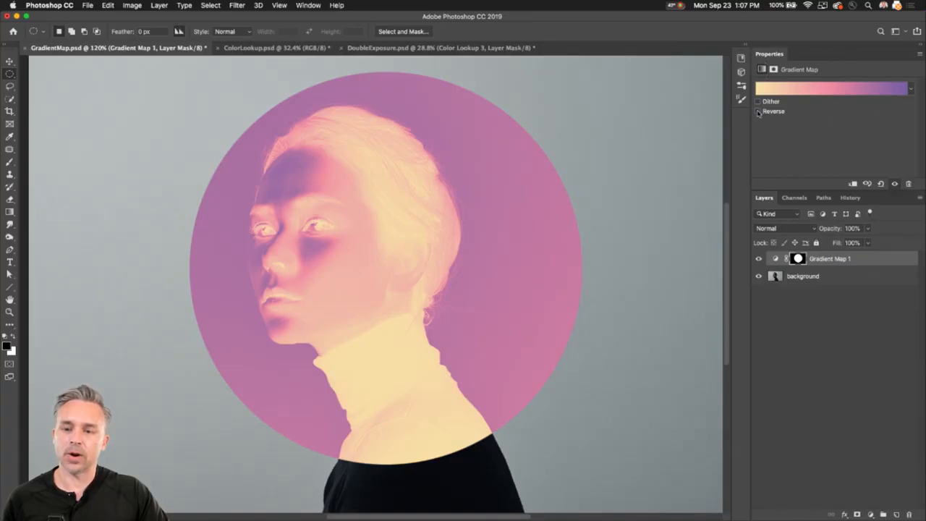
Reverse the gradient so the figure turns purple on a peach-pink disc.
{"action": "left_click", "coordinate": [758, 112]}
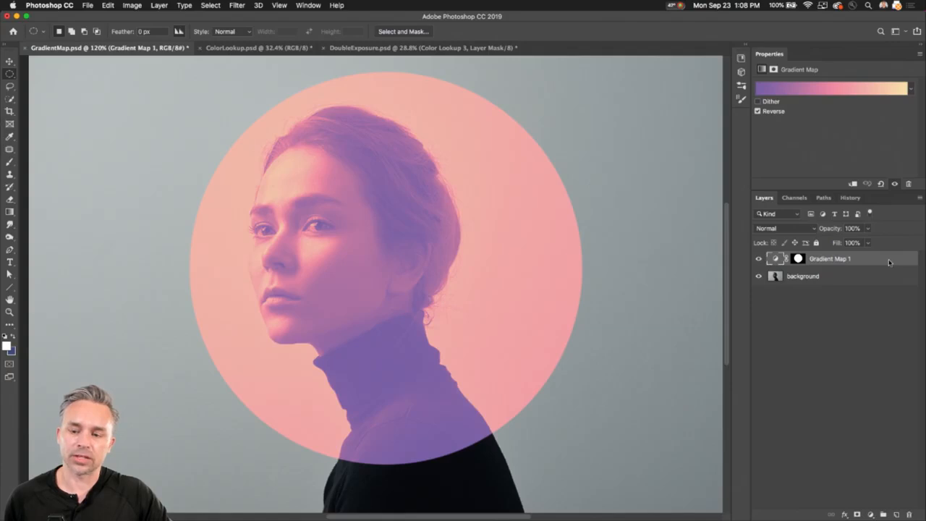
Split the Underlying Layer black Blend If slider so dark hair and turtleneck show through, and confirm.
{"action": "double_click", "coordinate": [830, 258]}
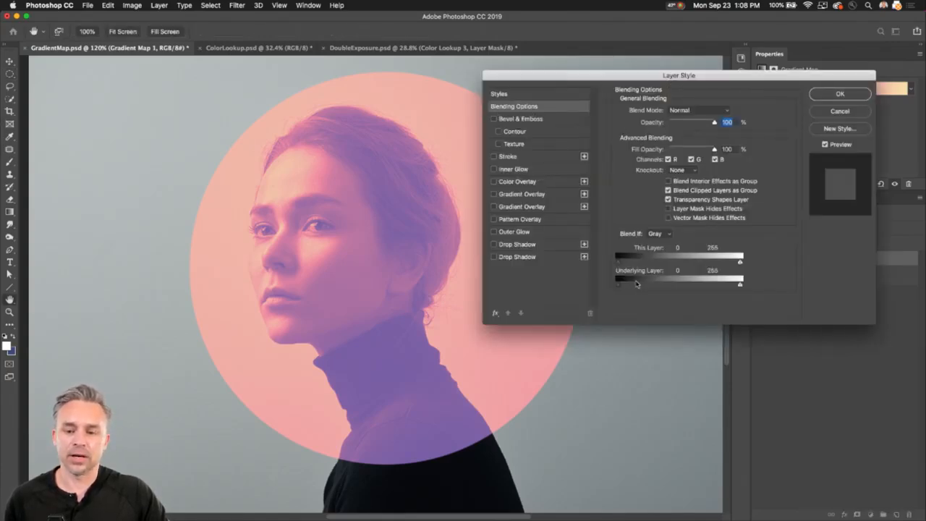
{"action": "left_click_drag", "start_coordinate": [620, 282], "coordinate": [621, 282]}
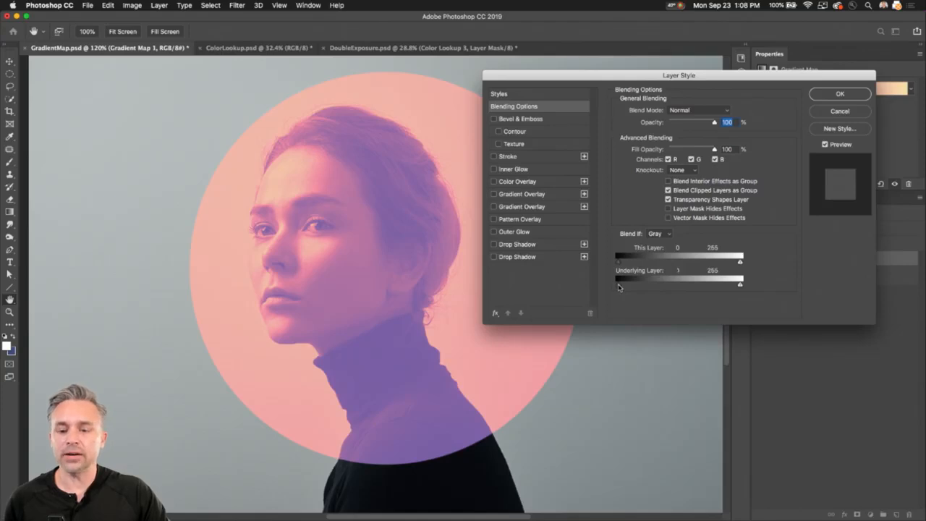
{"action": "left_click_drag", "start_coordinate": [617, 282], "coordinate": [648, 282]}
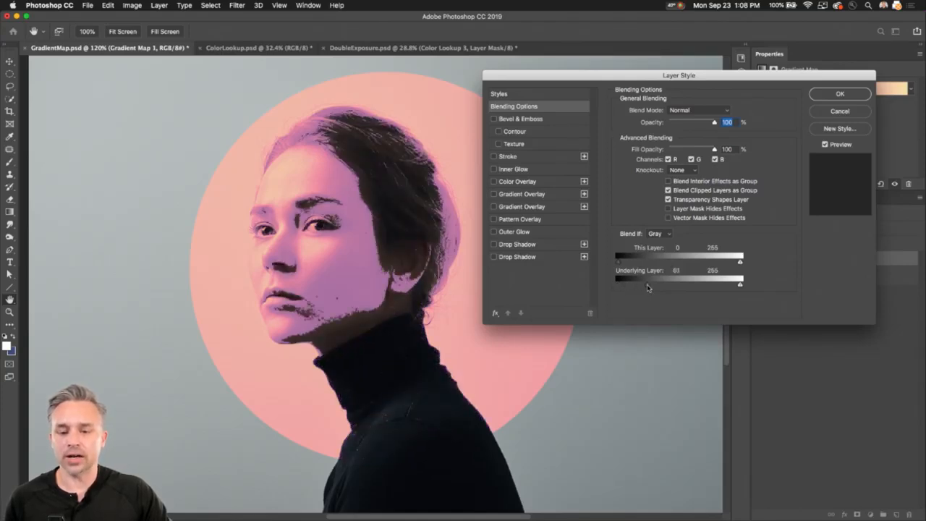
{"action": "left_click_drag", "start_coordinate": [645, 284], "coordinate": [654, 283]}
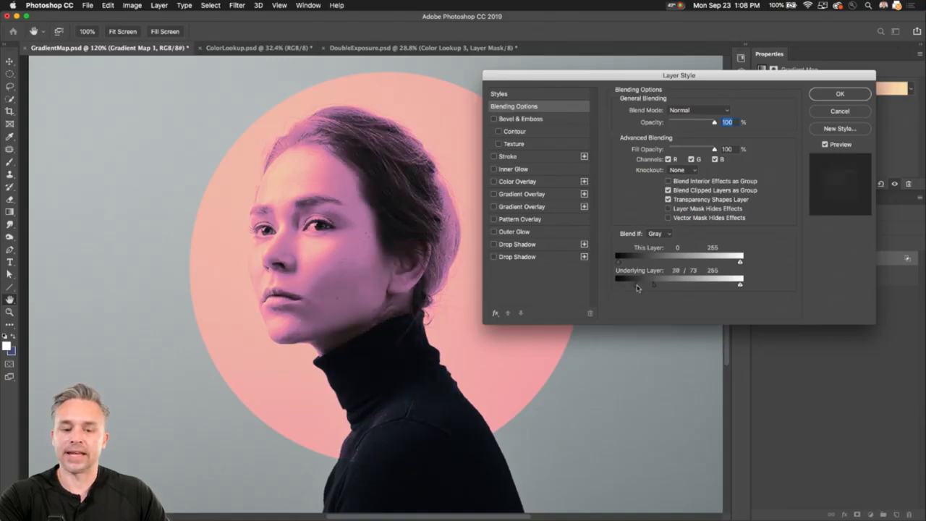
{"action": "left_click_drag", "start_coordinate": [654, 284], "coordinate": [635, 284]}
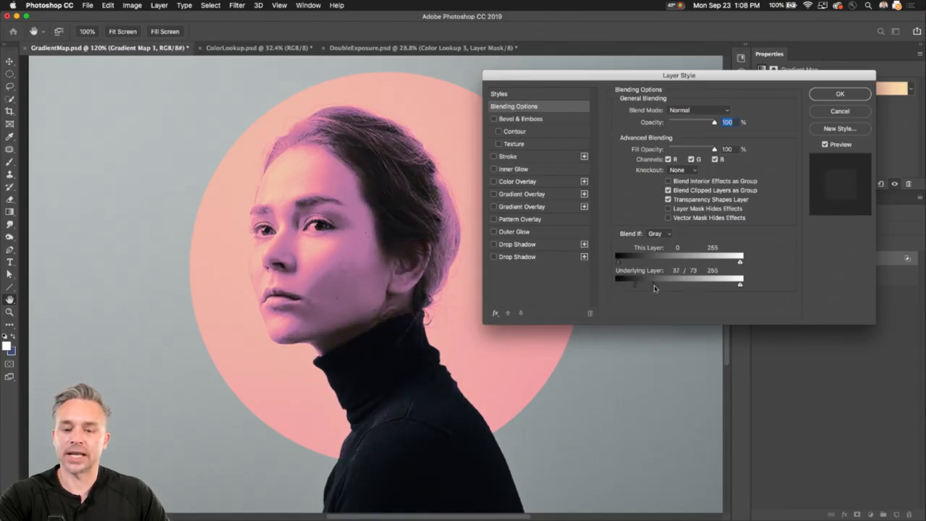
{"action": "left_click_drag", "start_coordinate": [651, 284], "coordinate": [662, 284]}
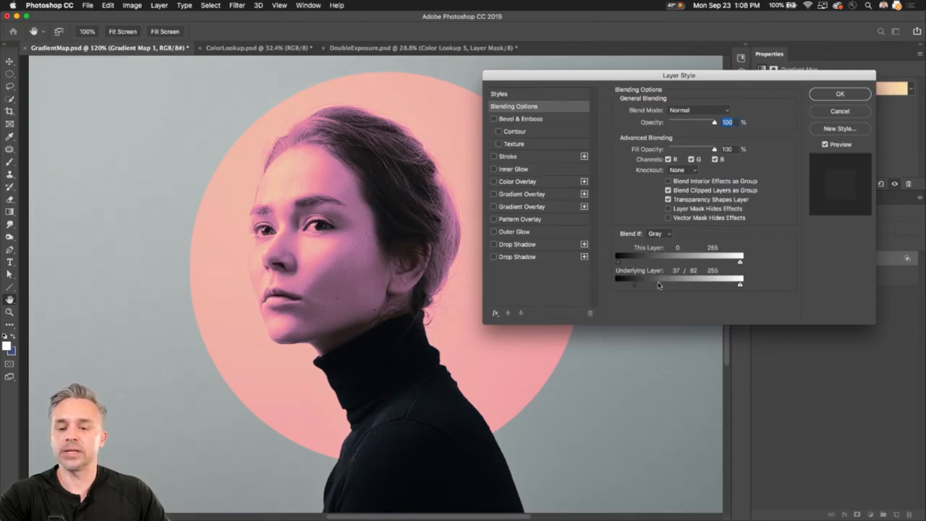
{"action": "left_click", "coordinate": [840, 94]}
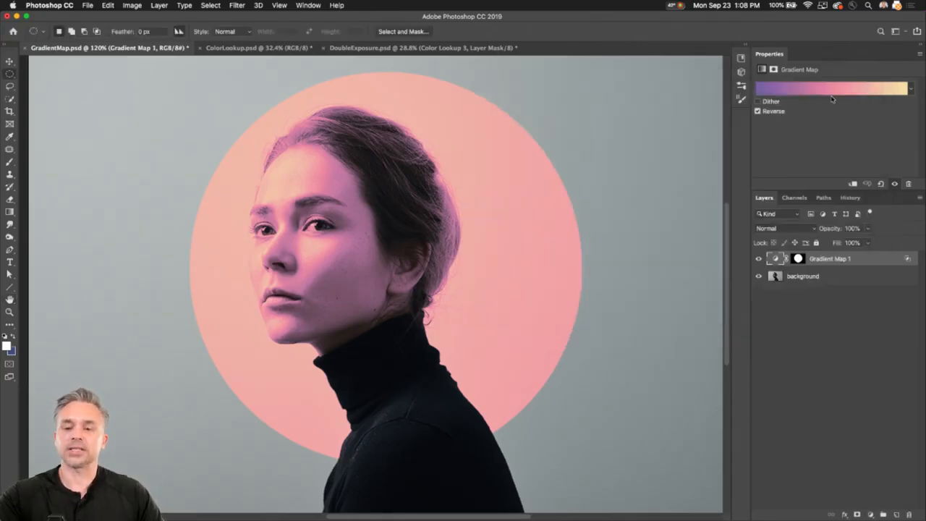